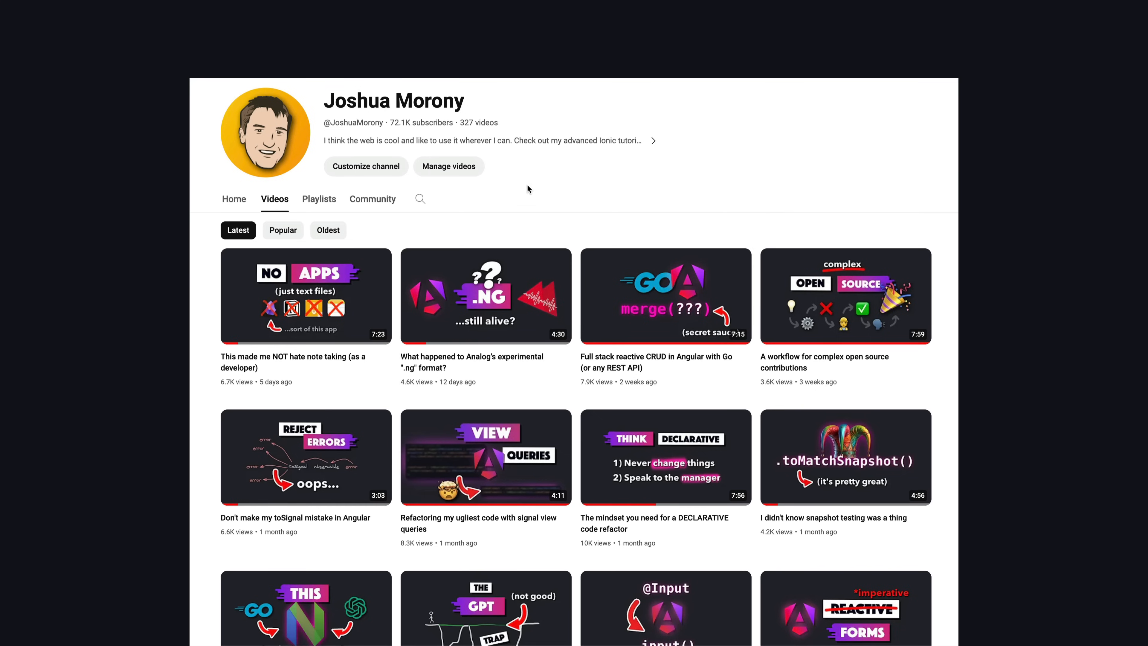
# Step: Search the channel's videos for "signals" and browse the matching Angular signals results
pyautogui.click(420, 199)
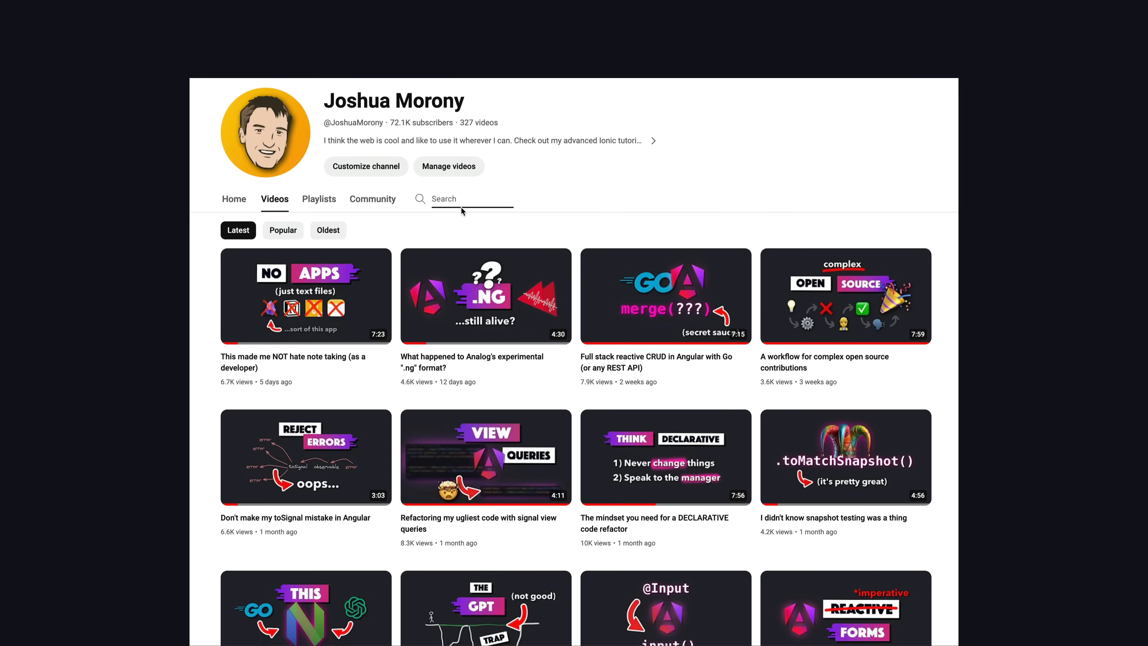
pyautogui.write('signals')
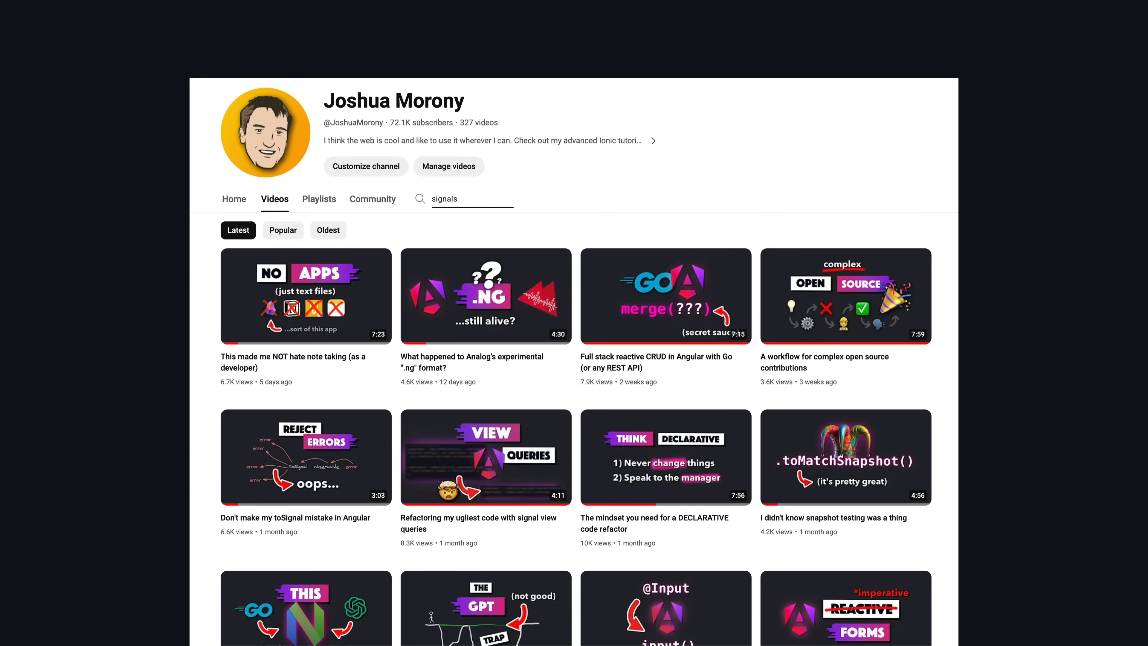
pyautogui.press('Return')
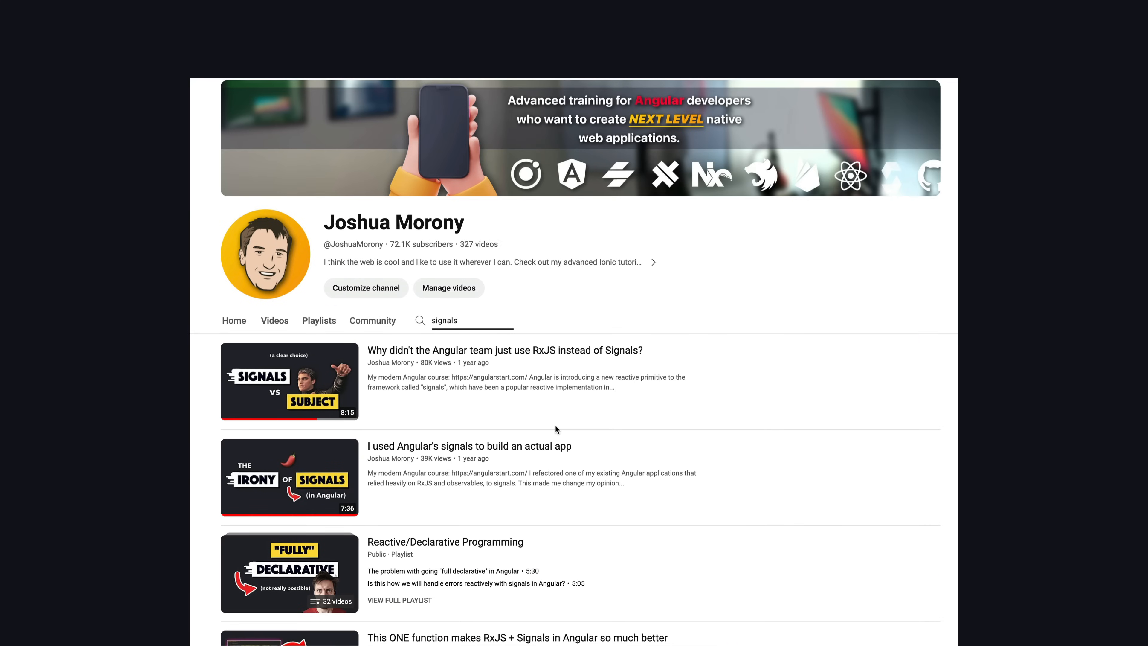
pyautogui.scroll(-3)
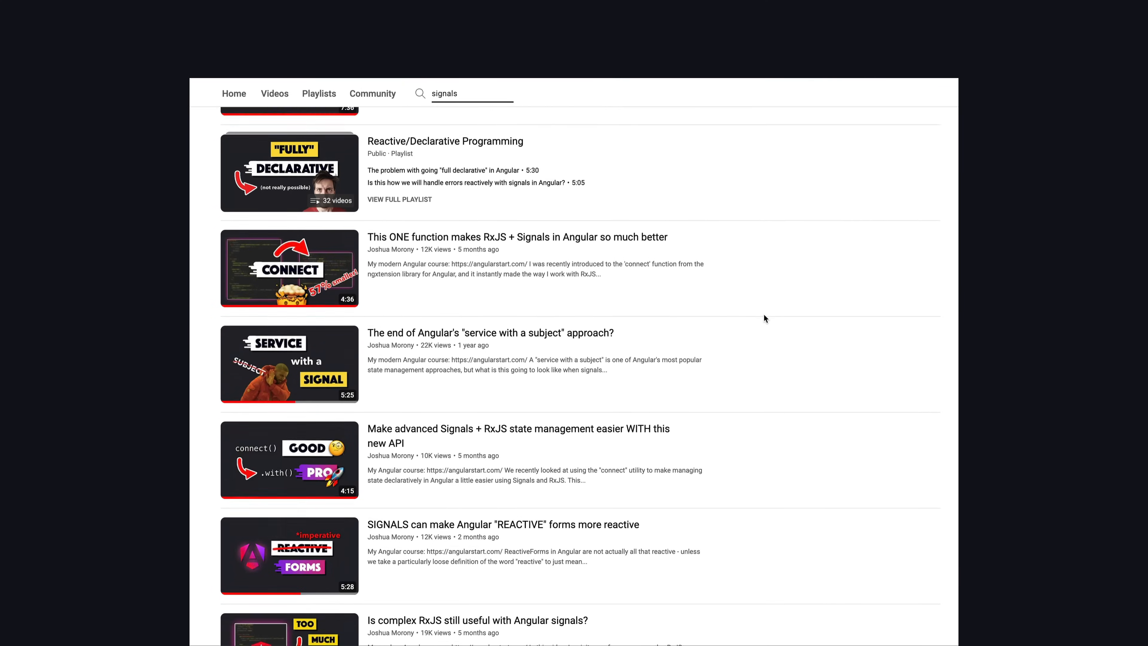
pyautogui.scroll(-3)
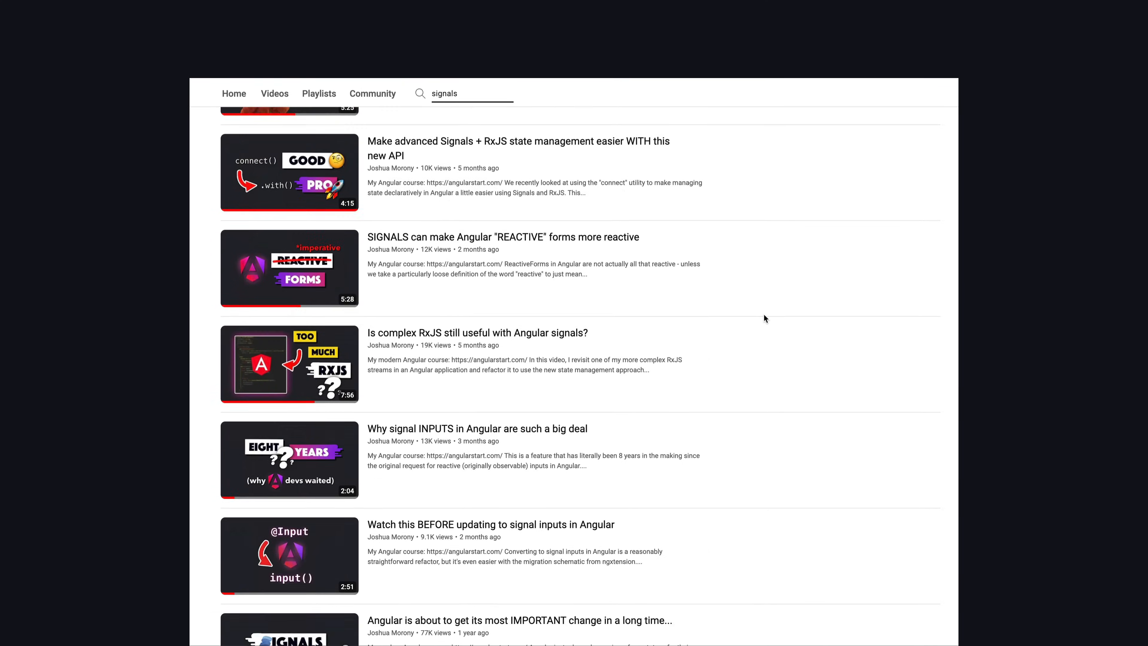
pyautogui.scroll(-3)
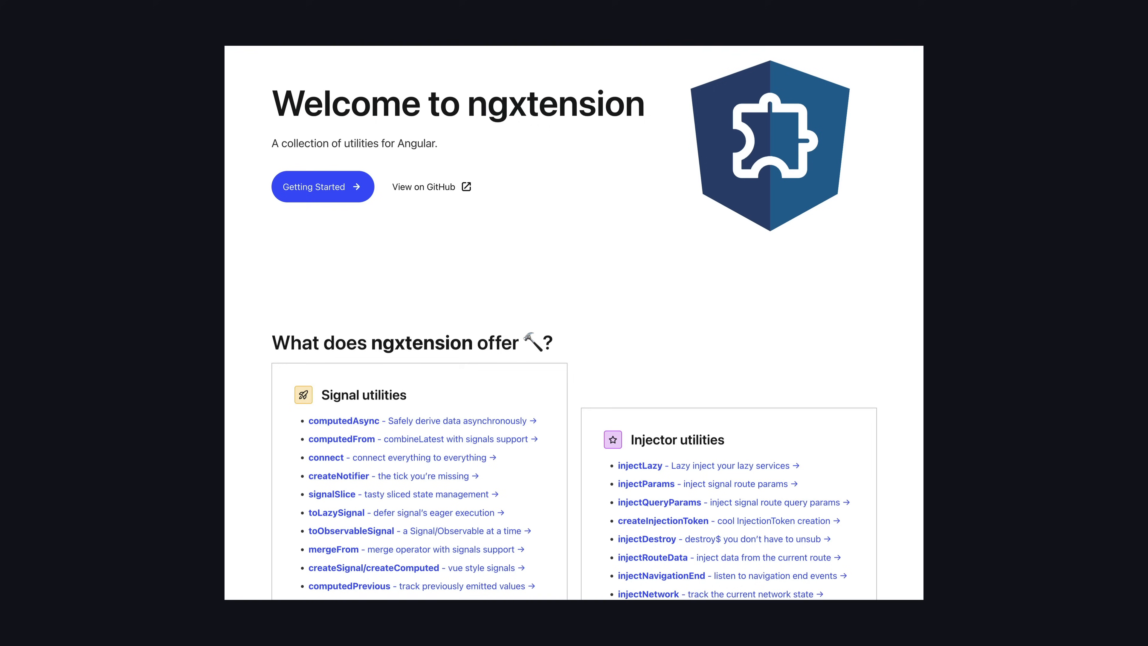
# Step: Reach the signalSlice docs from Signal utilities and read down to Basic Usage
pyautogui.scroll(-3)
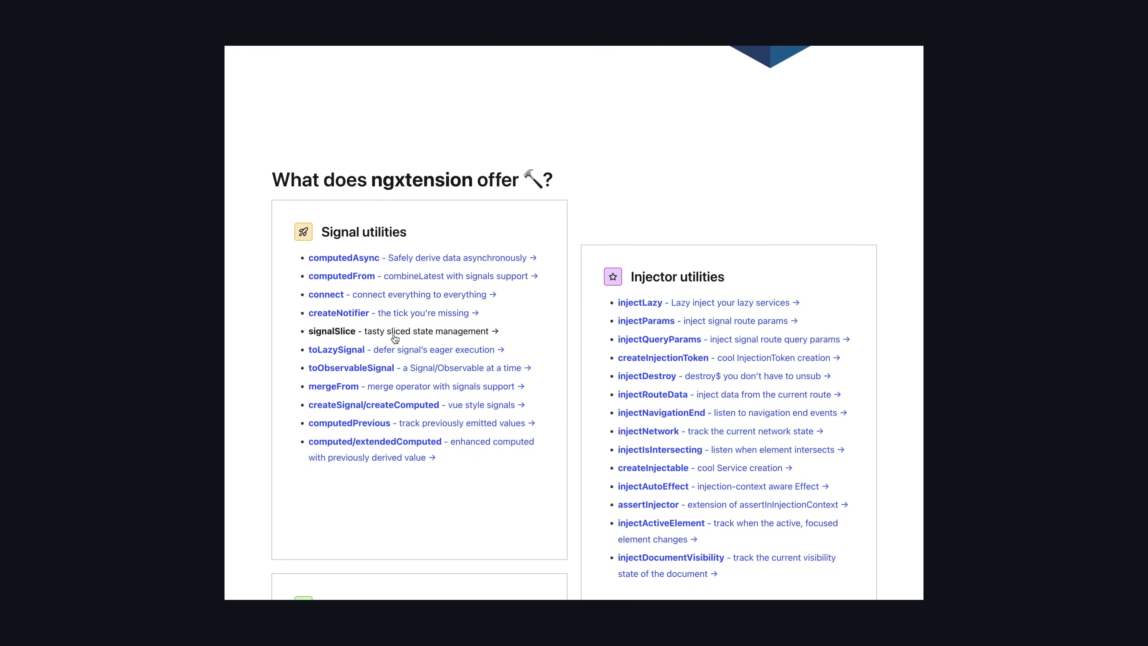
pyautogui.click(331, 330)
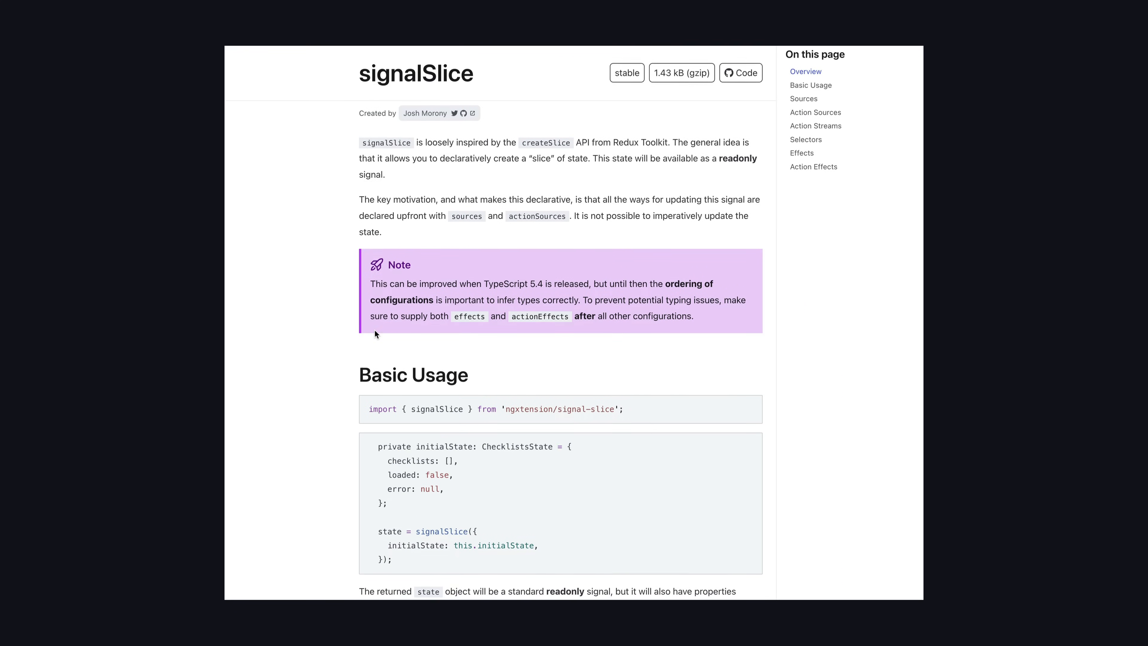
pyautogui.scroll(-3)
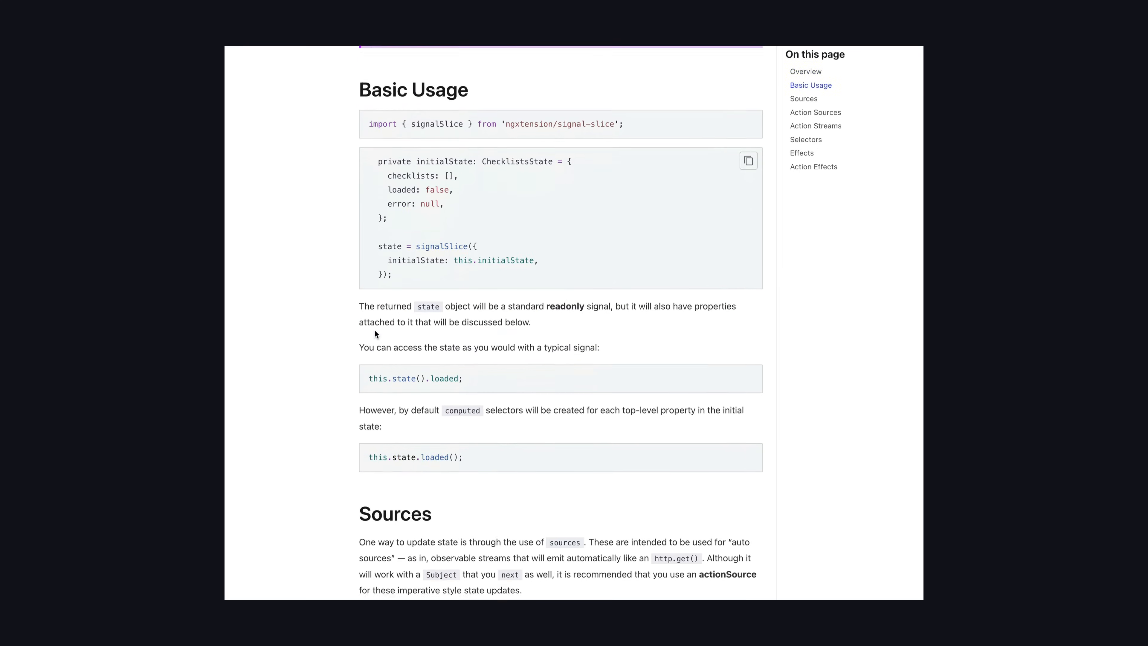
pyautogui.scroll(-3)
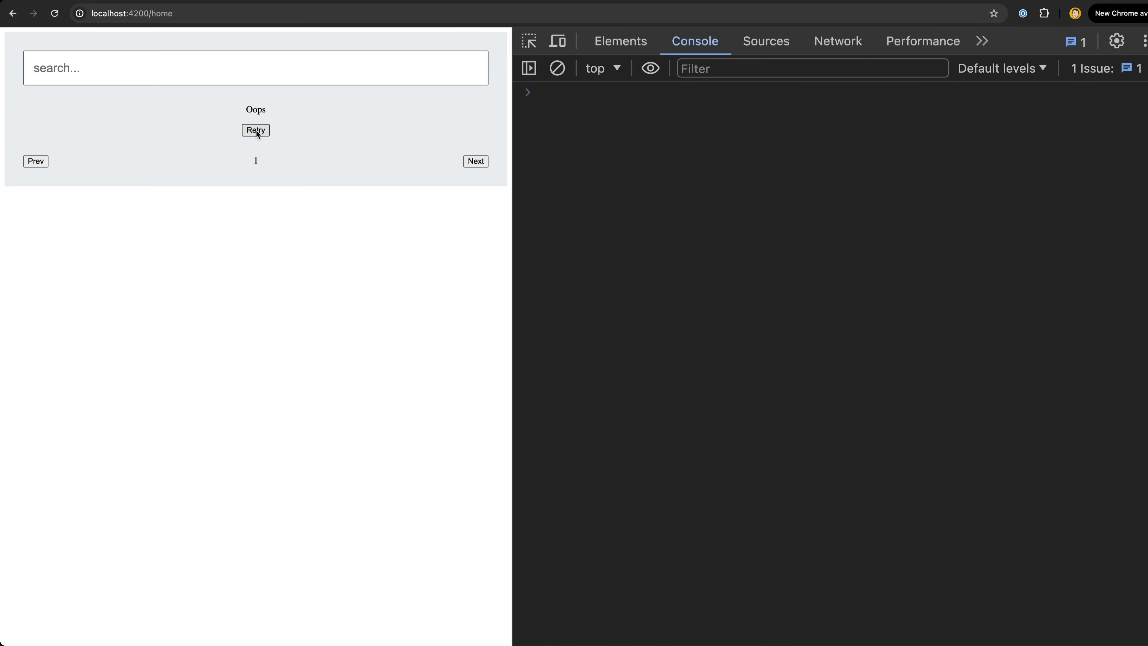
# Step: Retry loading articles, move to page 2, retry again, and try a search filter 'br'
pyautogui.click(255, 130)
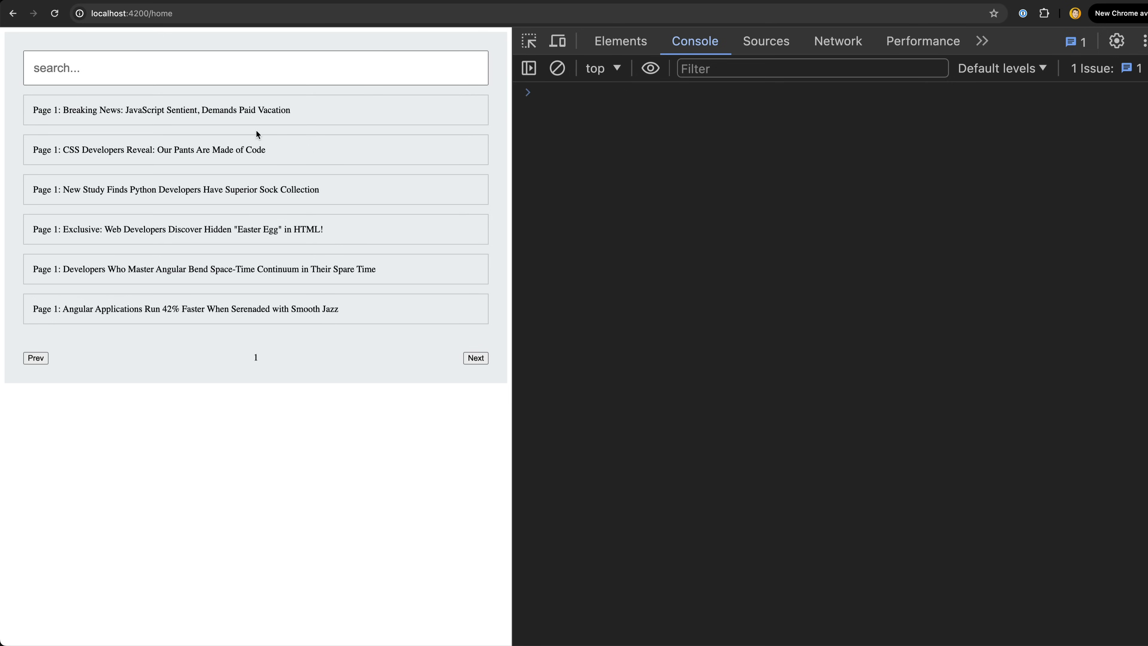
pyautogui.click(475, 358)
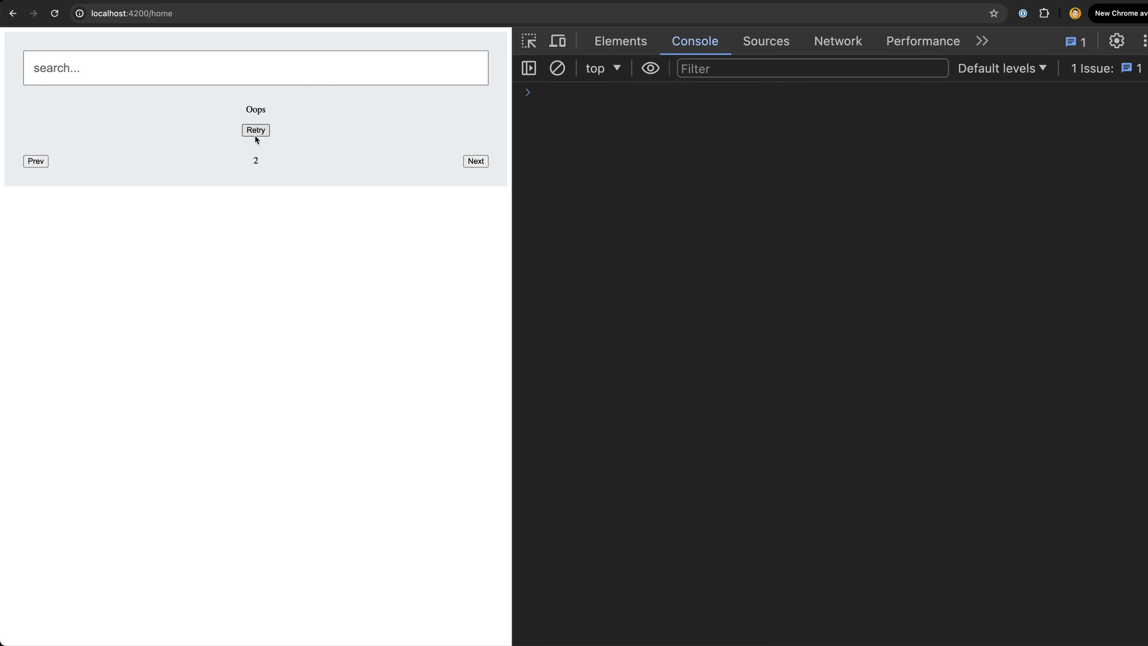
pyautogui.click(255, 130)
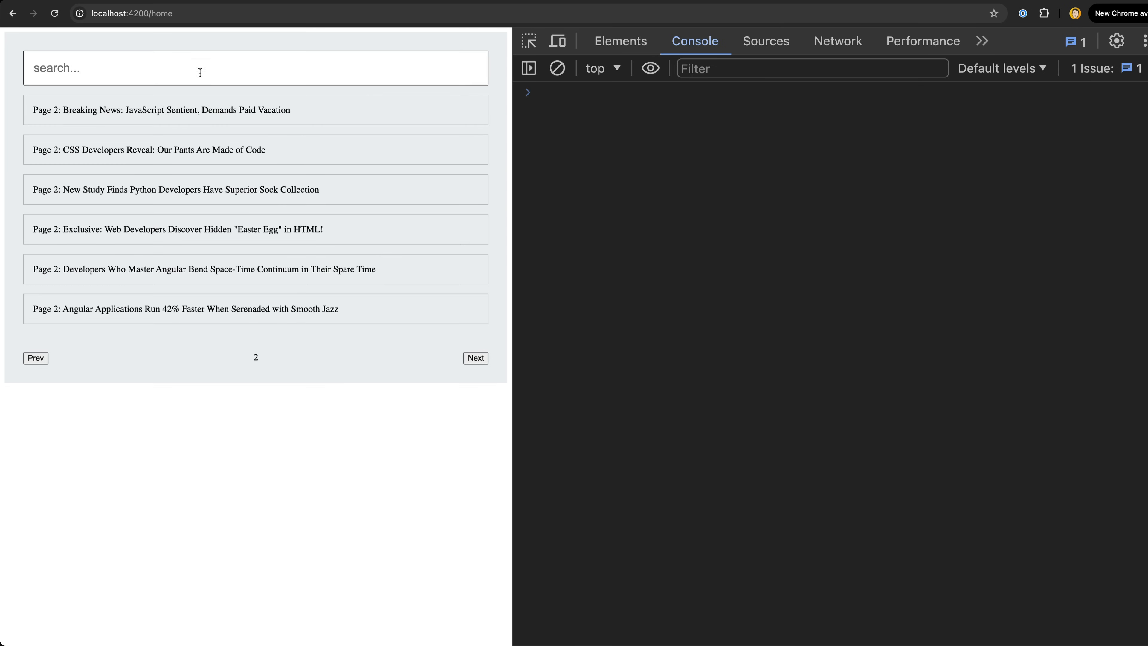
pyautogui.write('br')
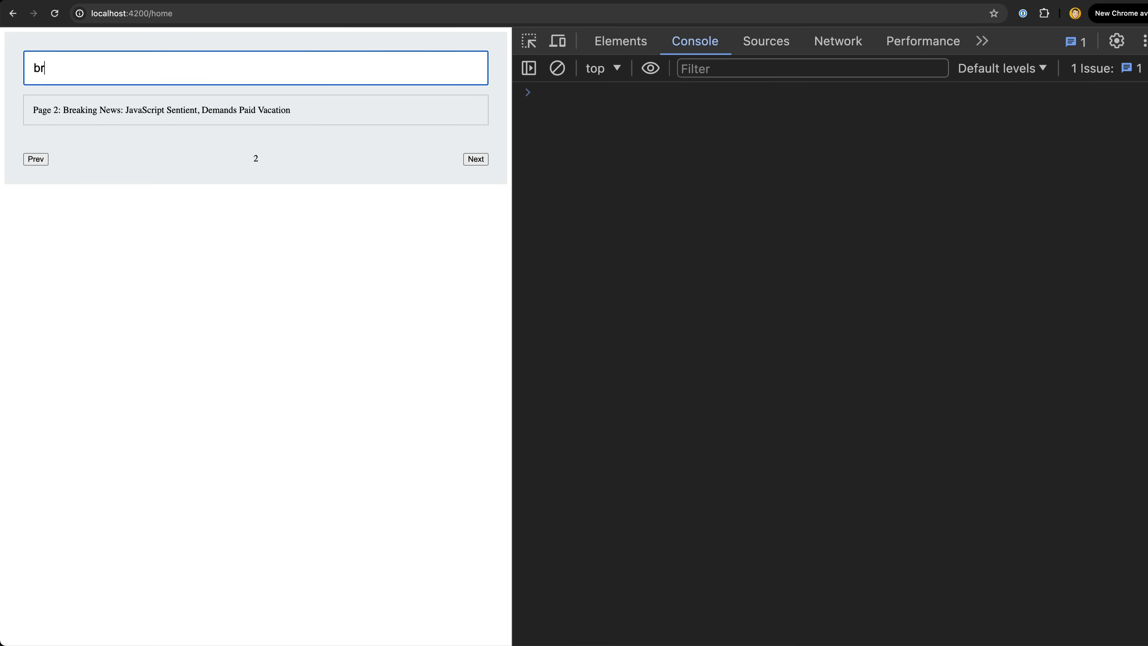
pyautogui.press('Backspace')
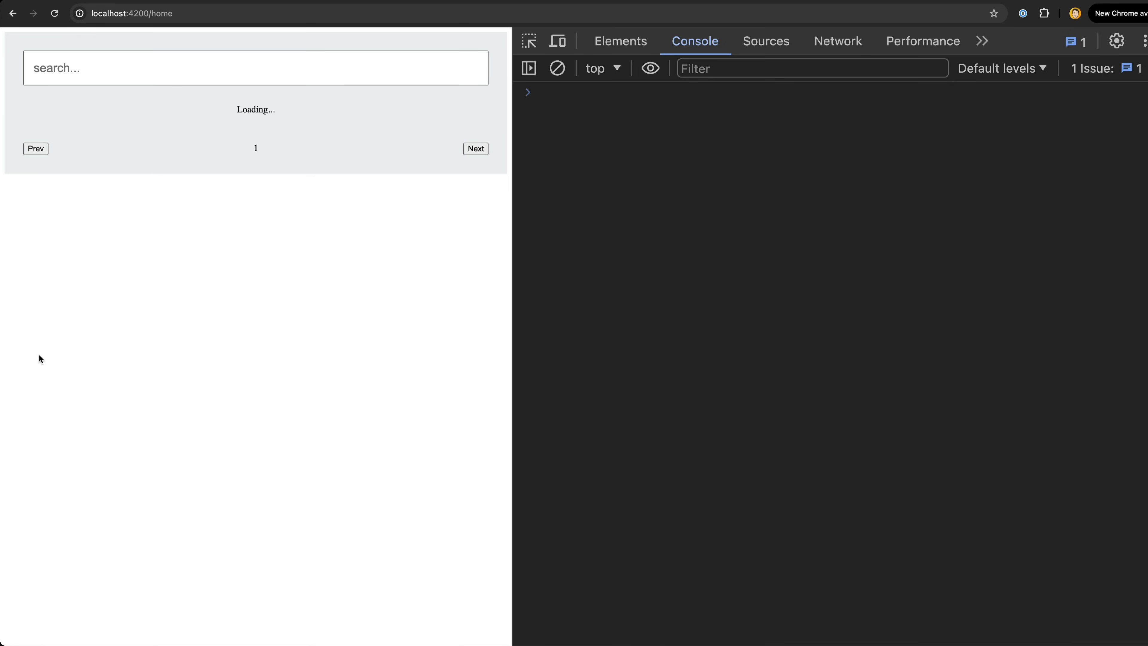
pyautogui.moveTo(256, 134)
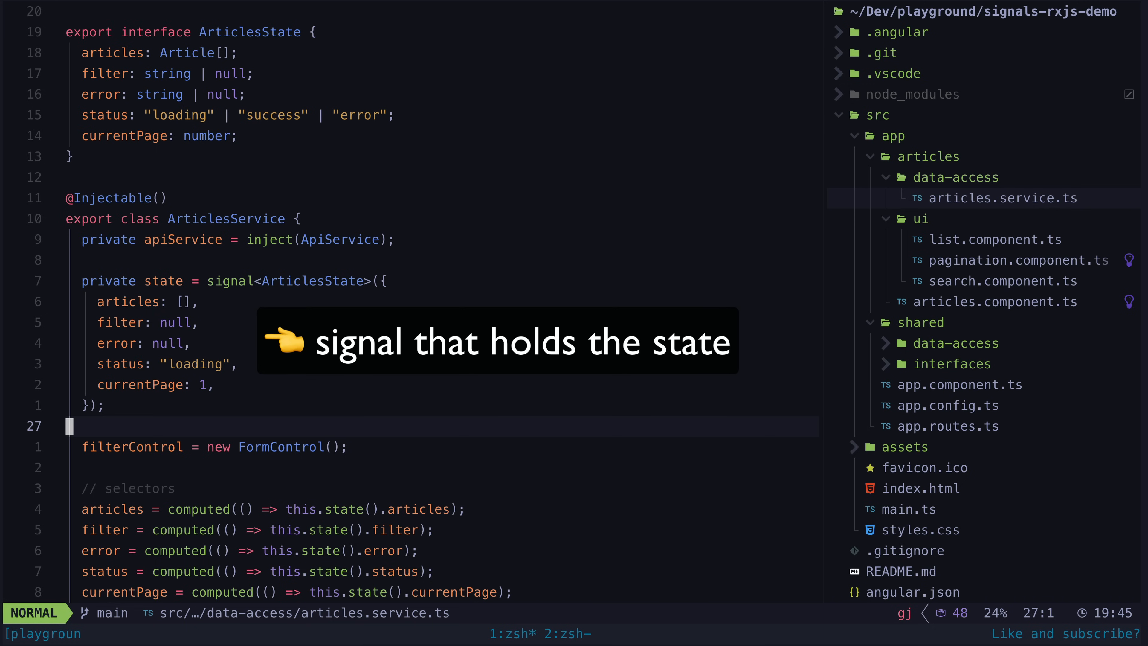
# Step: Scroll articles.service.ts through the state signal, computed selectors and RxJS sources
pyautogui.scroll(-3)
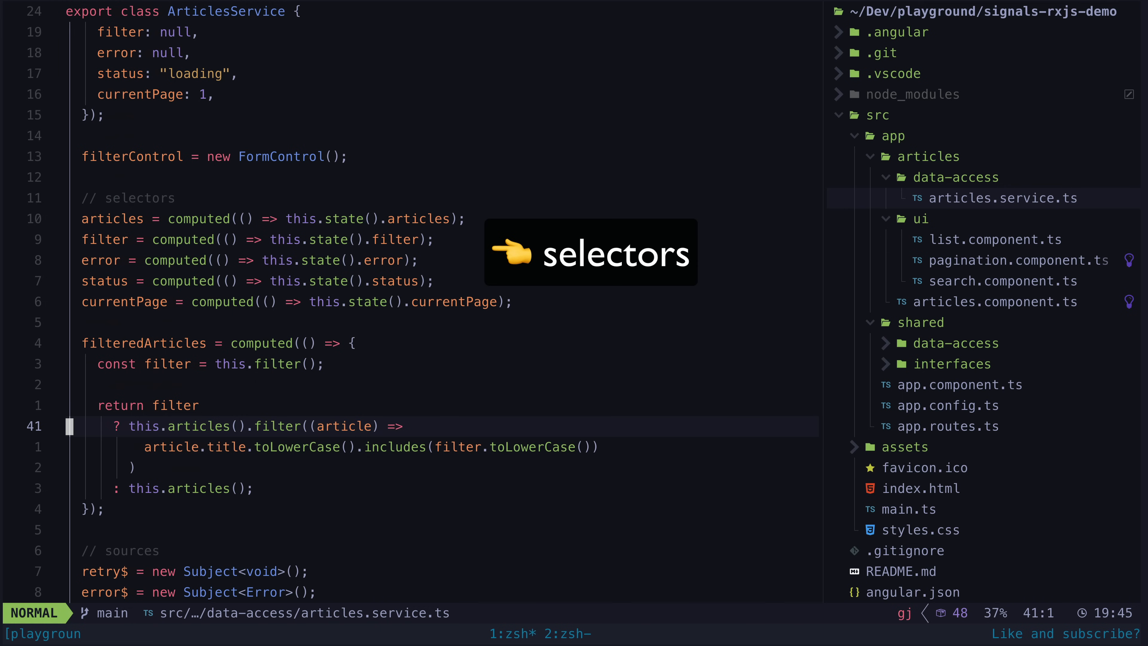
pyautogui.scroll(-3)
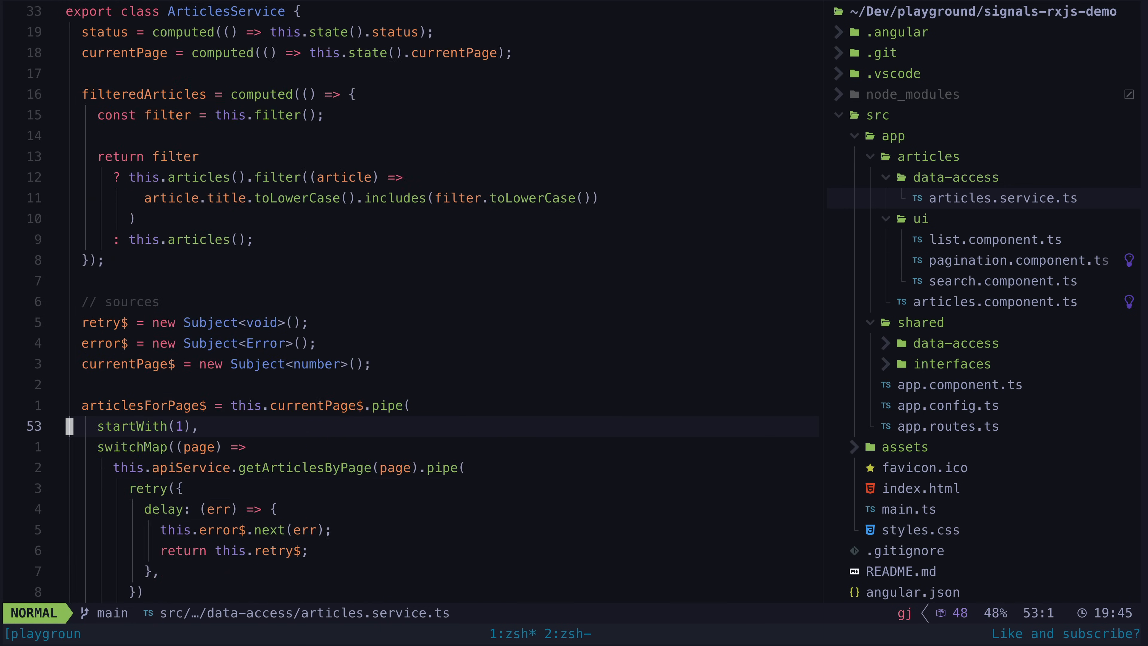
pyautogui.scroll(-3)
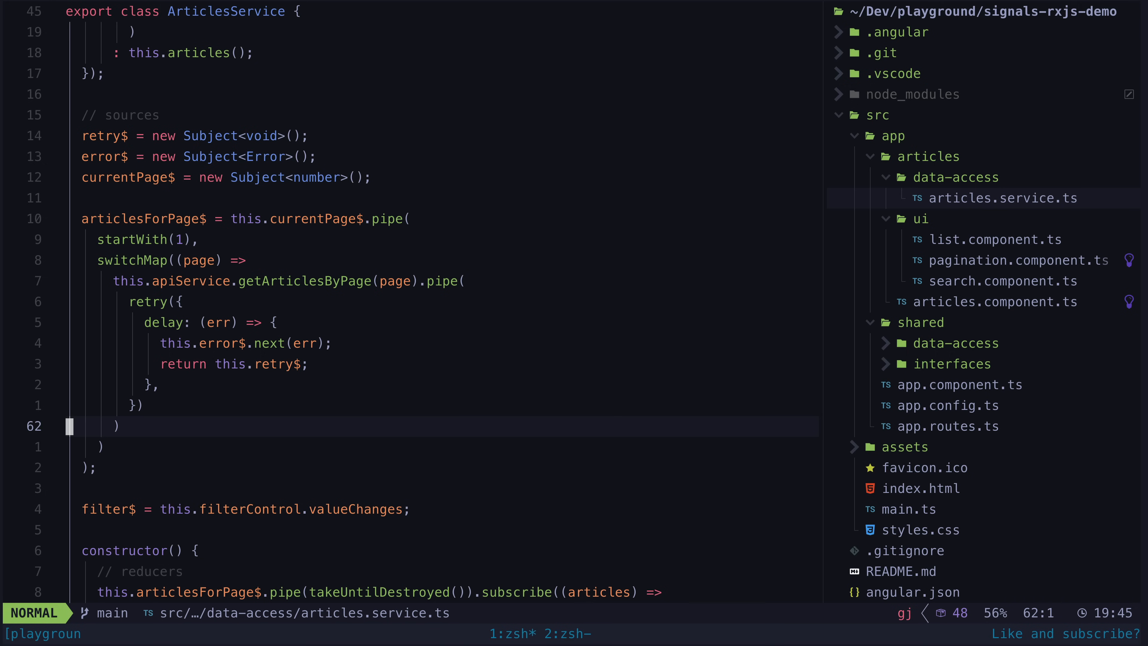
# Step: Review the constructor reducer subscriptions, then move up into the toSignal refactored version
pyautogui.scroll(-3)
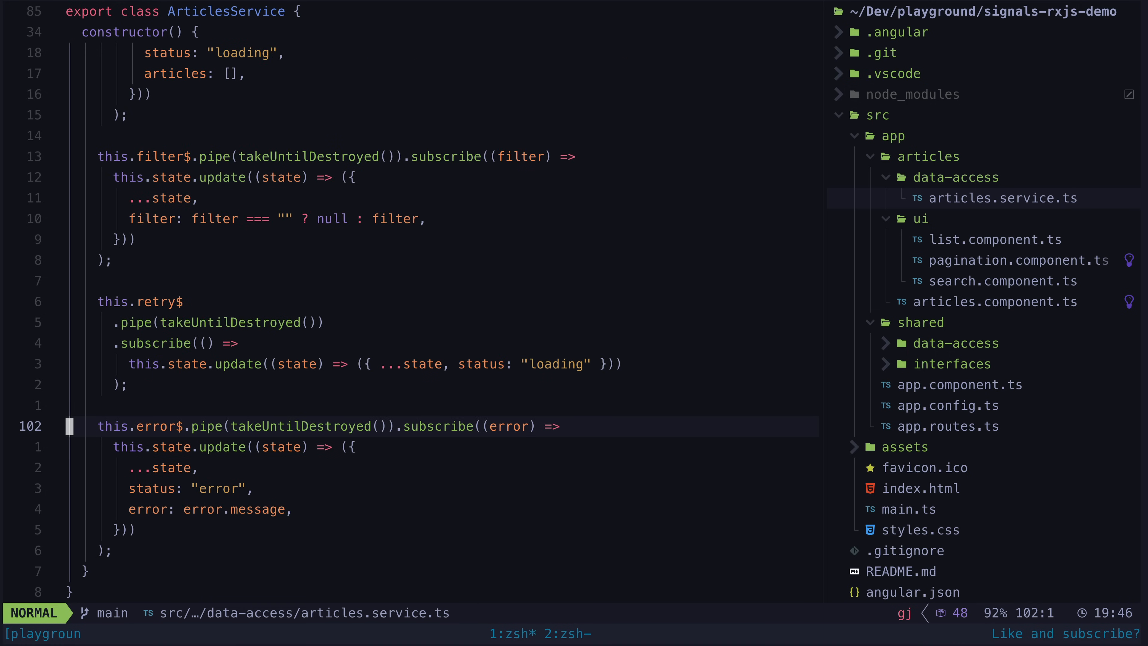
pyautogui.press('k')
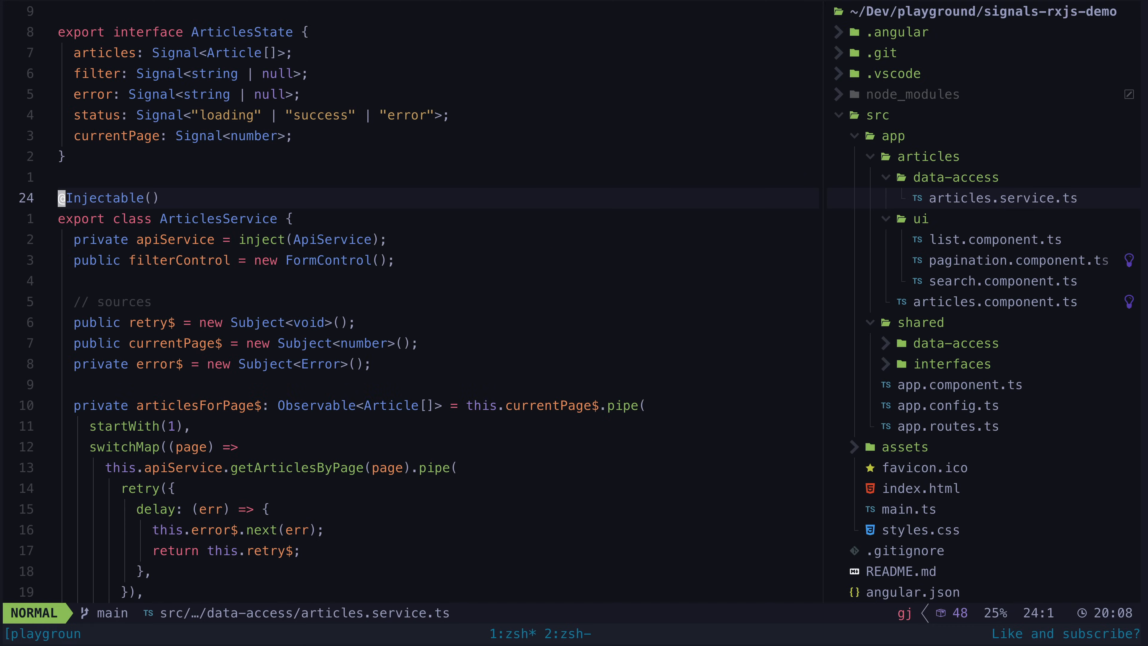
pyautogui.scroll(-3)
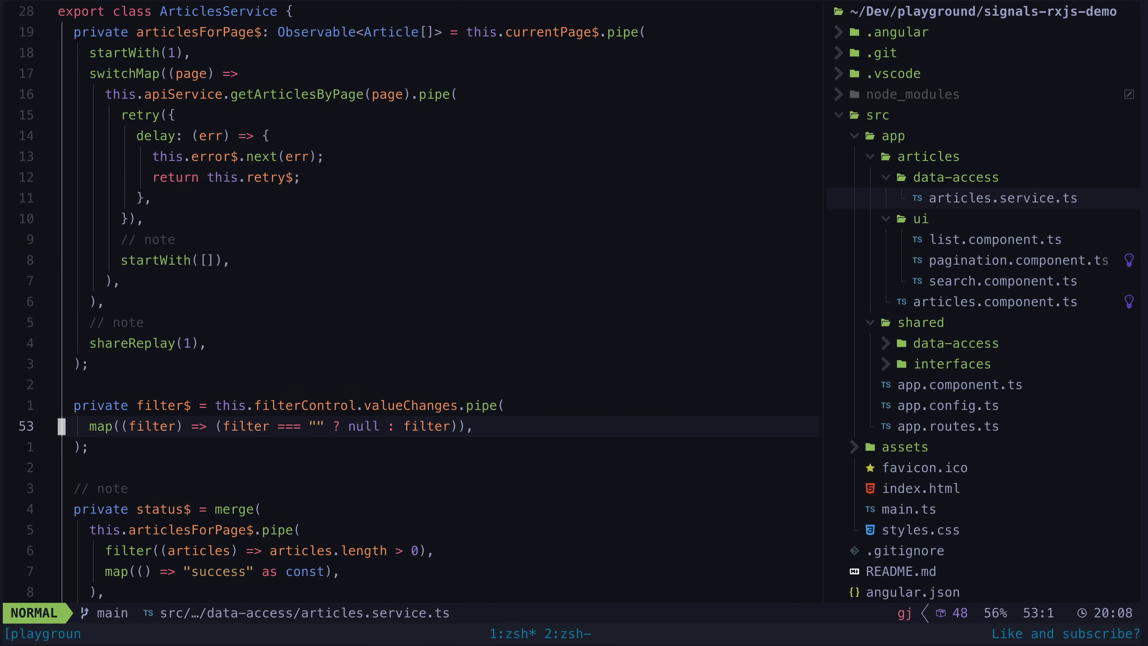
pyautogui.scroll(-3)
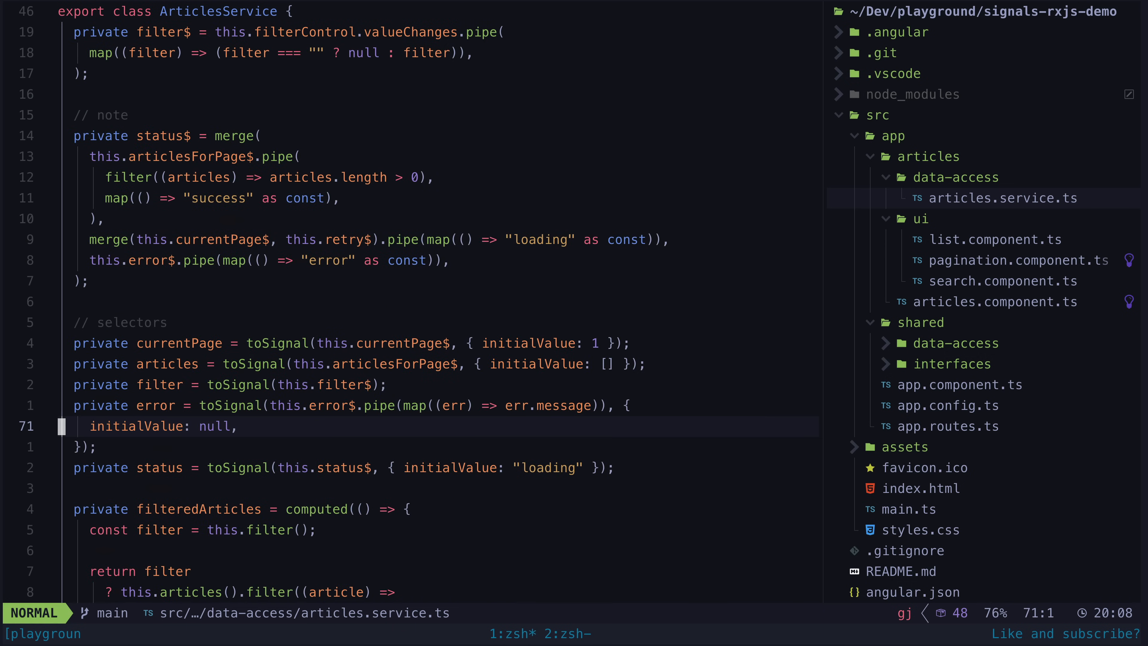
pyautogui.scroll(-3)
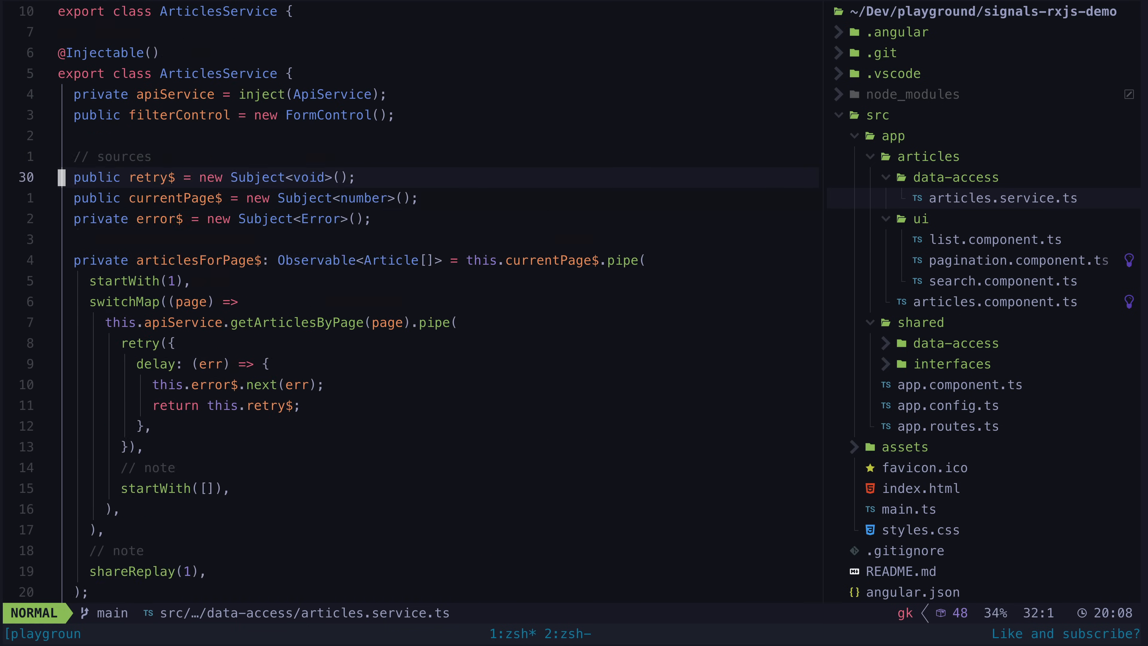
pyautogui.scroll(-3)
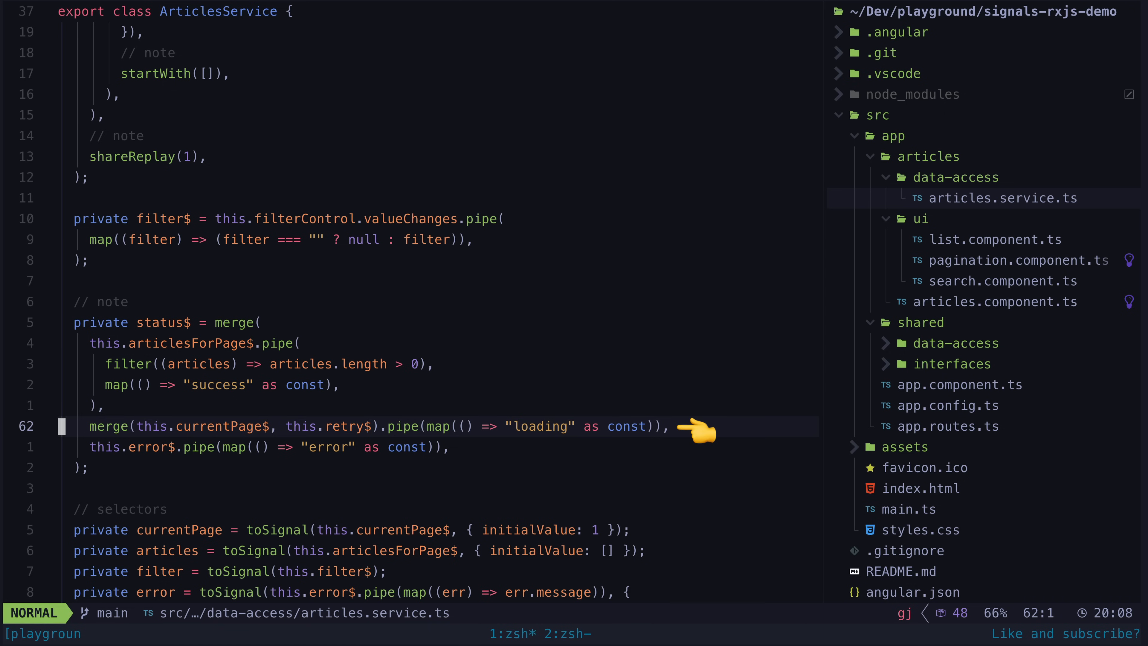
pyautogui.moveTo(476, 450)
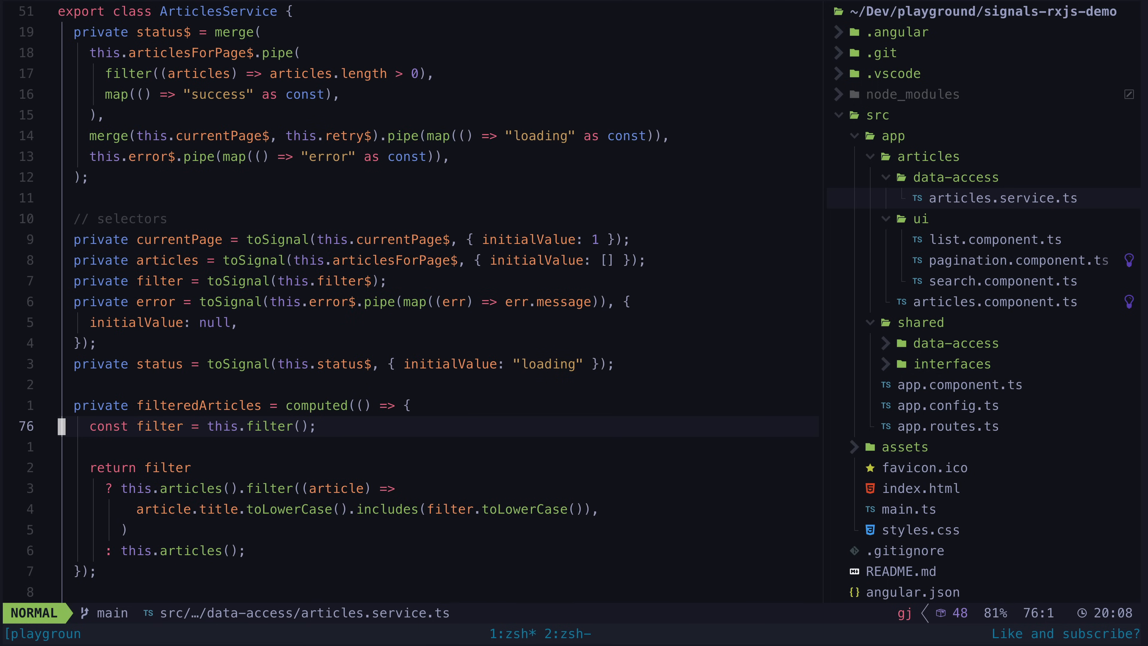
pyautogui.press('j')
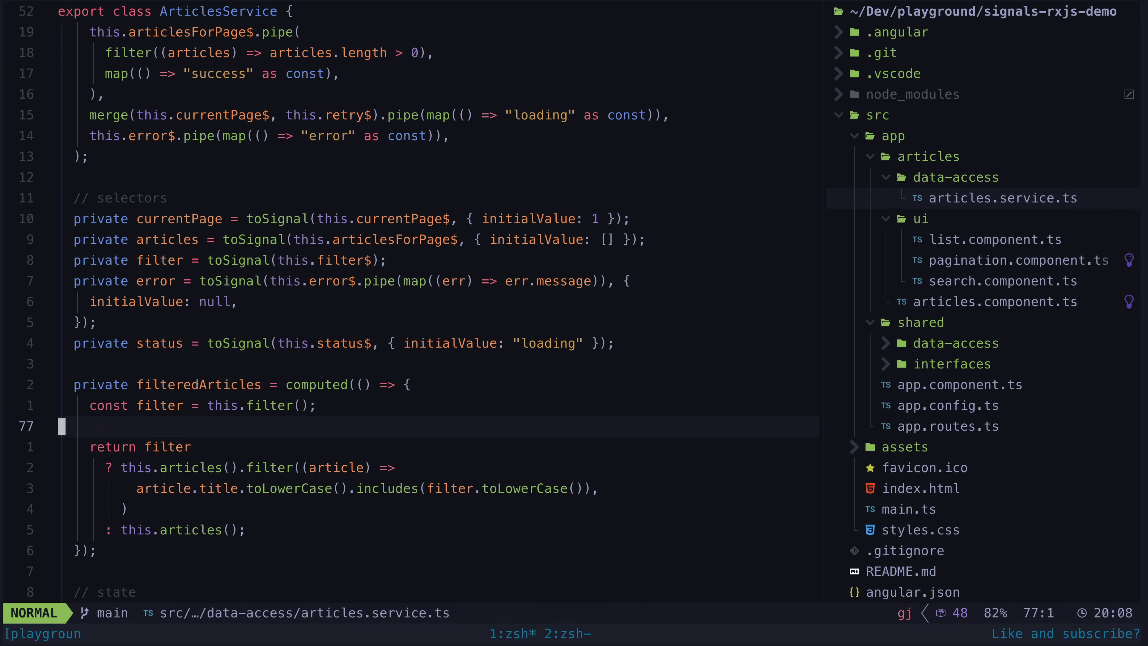
pyautogui.scroll(-3)
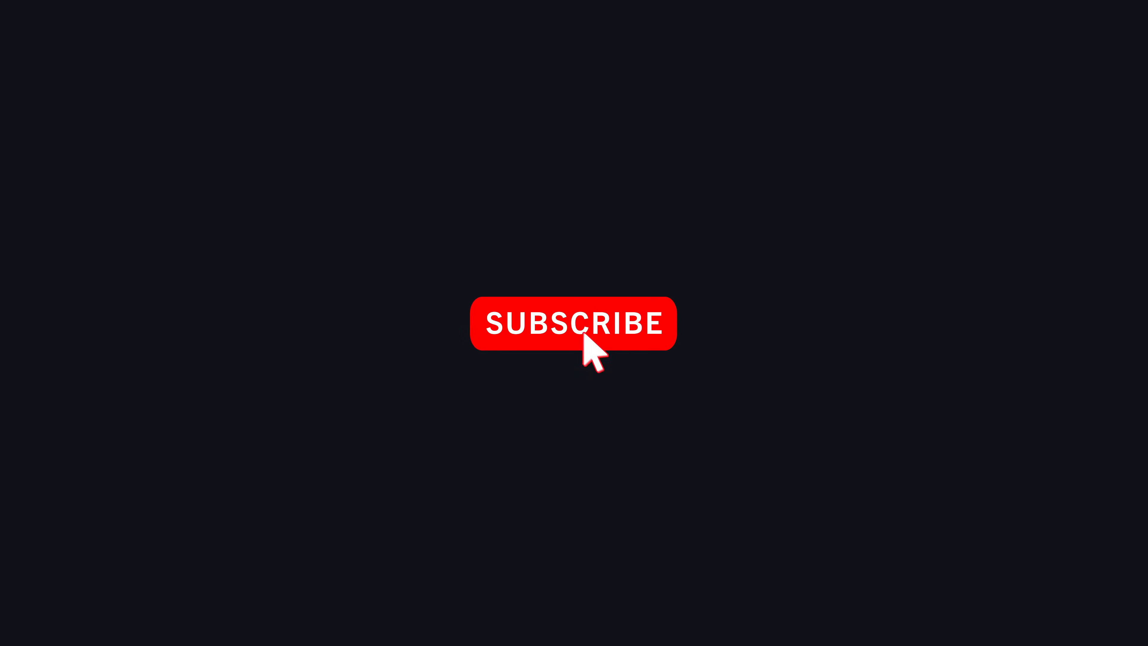
pyautogui.click(573, 323)
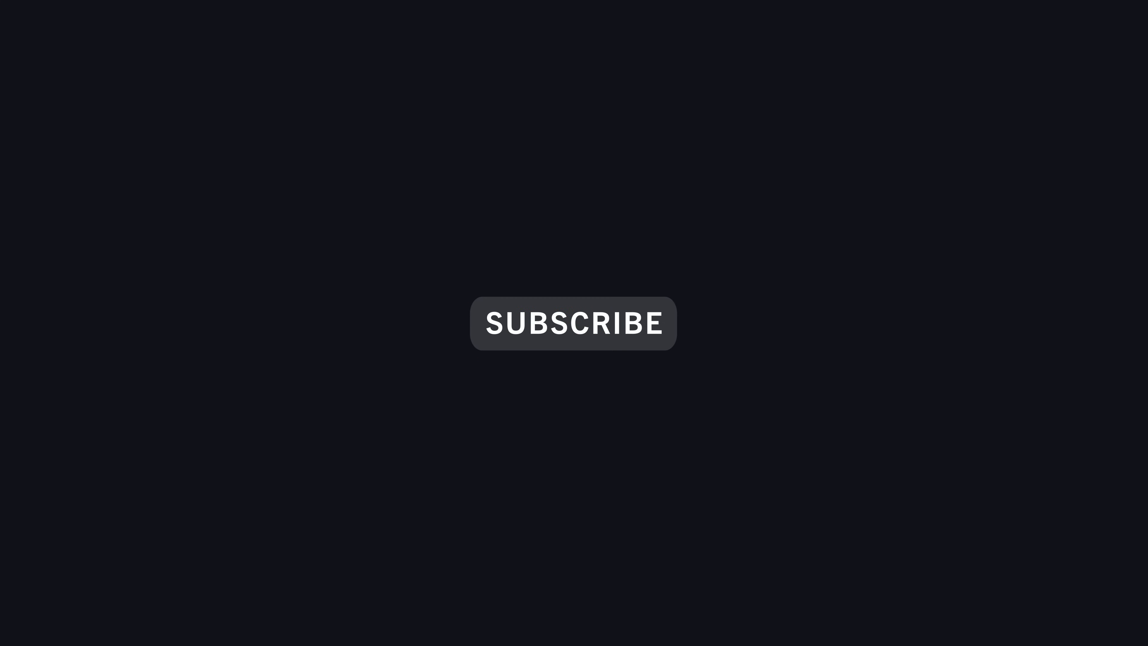